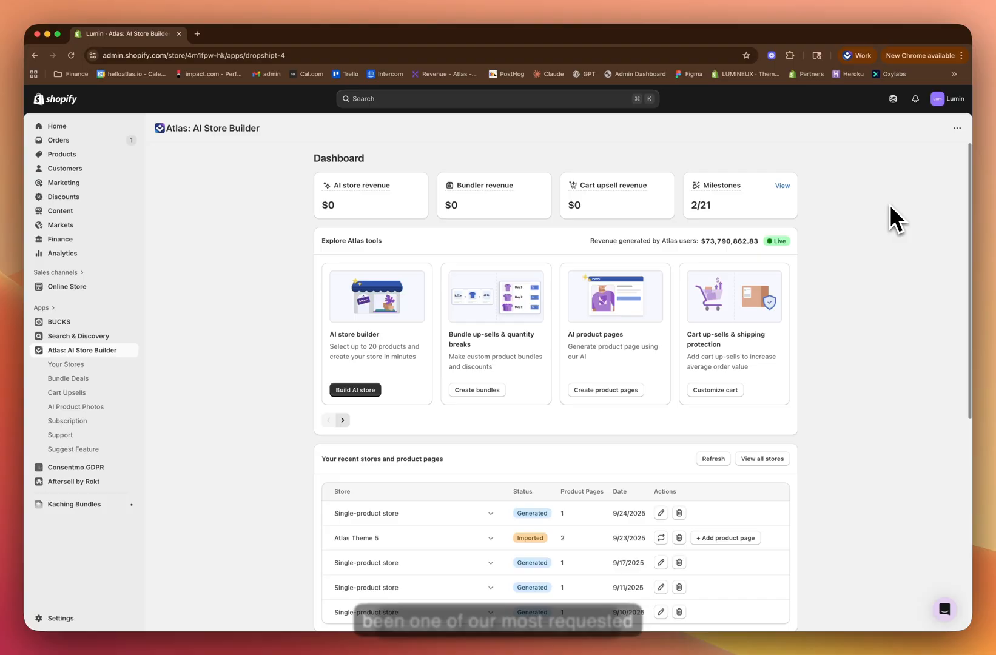
mouse_move(878, 234)
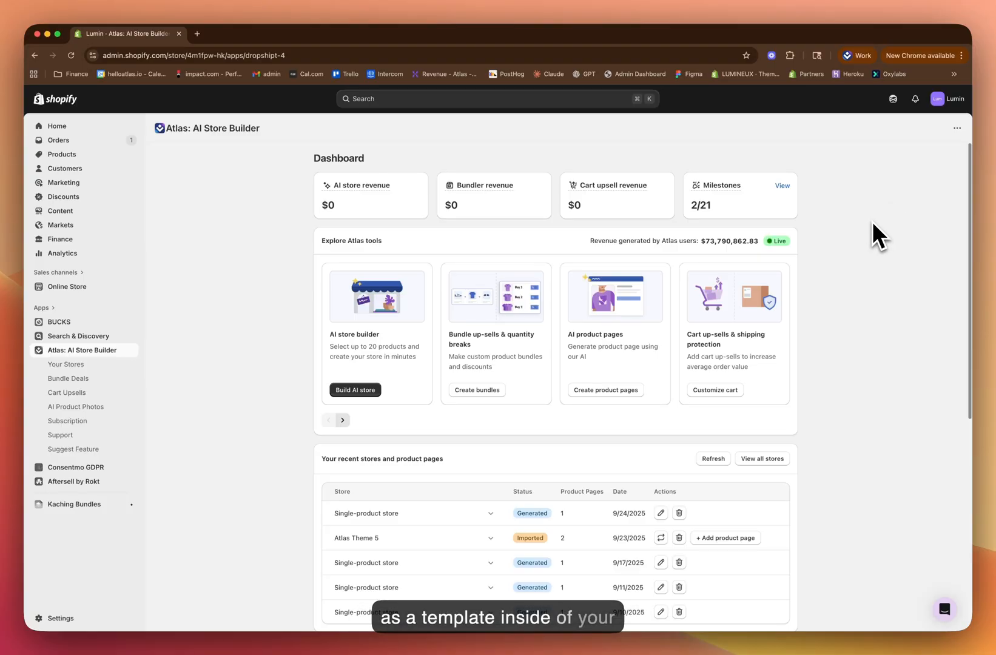
mouse_move(203, 308)
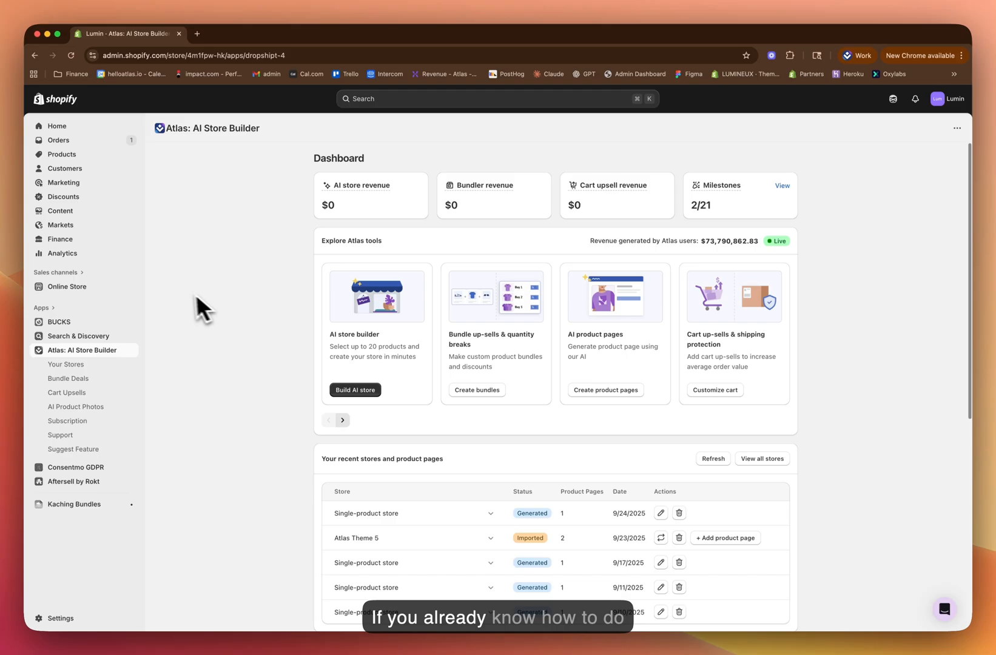
mouse_move(98, 310)
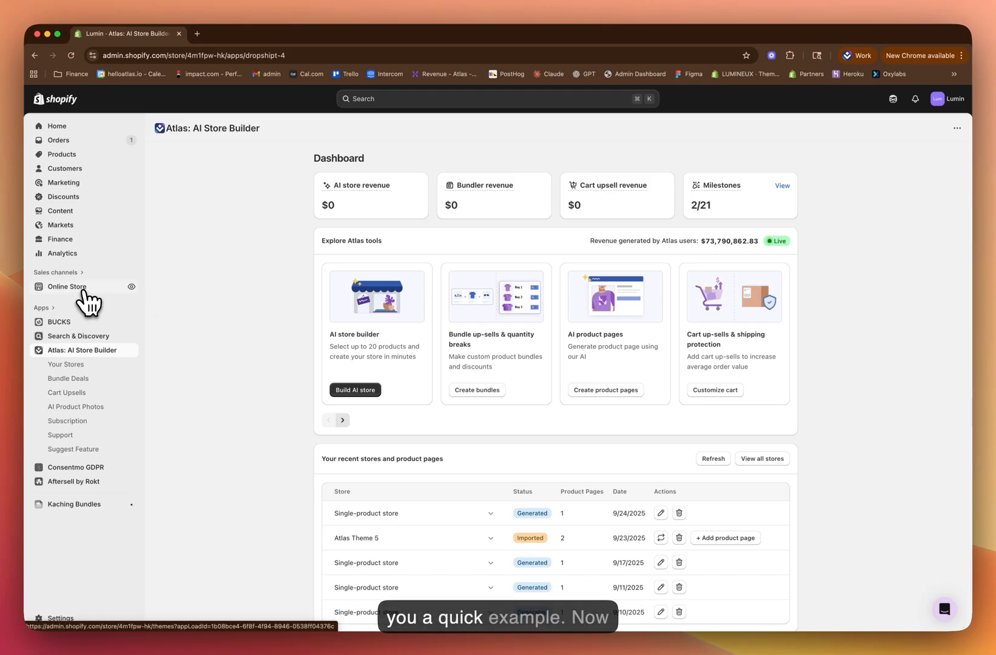
- Open Atlas Theme 5 from Online Store for customizing in the theme editor
left_click(66, 286)
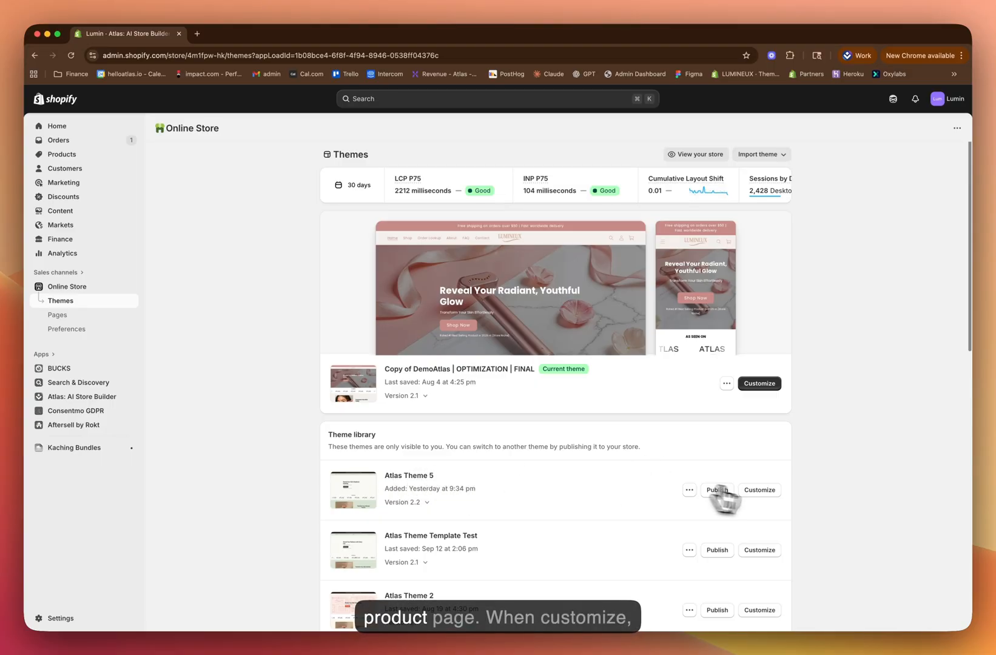
left_click(758, 488)
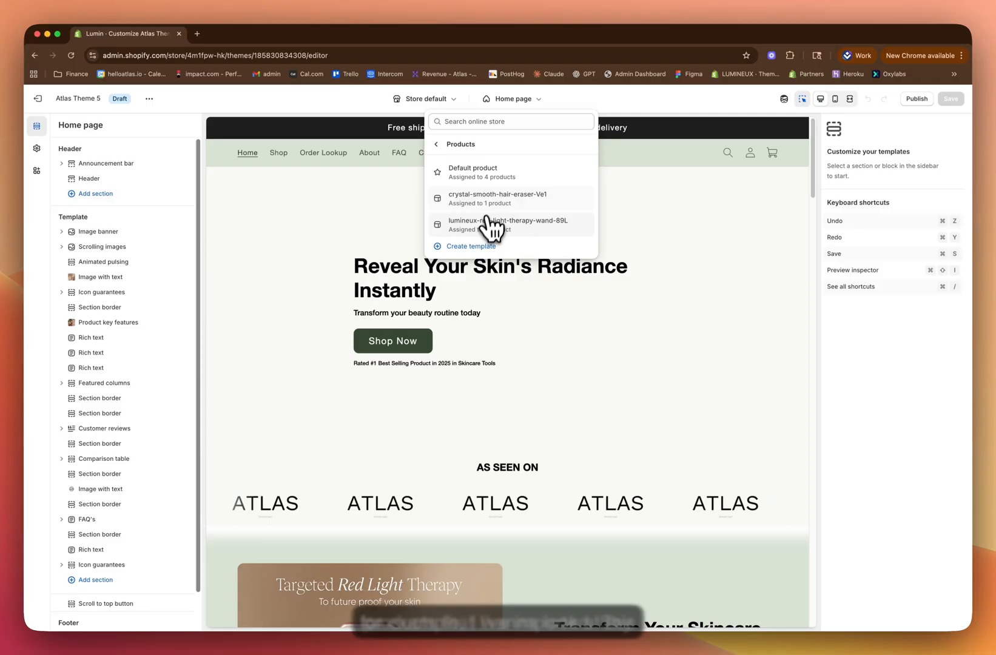
- Preview the lumineux-red-light-therapy-wand-89L product template and scroll through its cleaned-up page
left_click(505, 224)
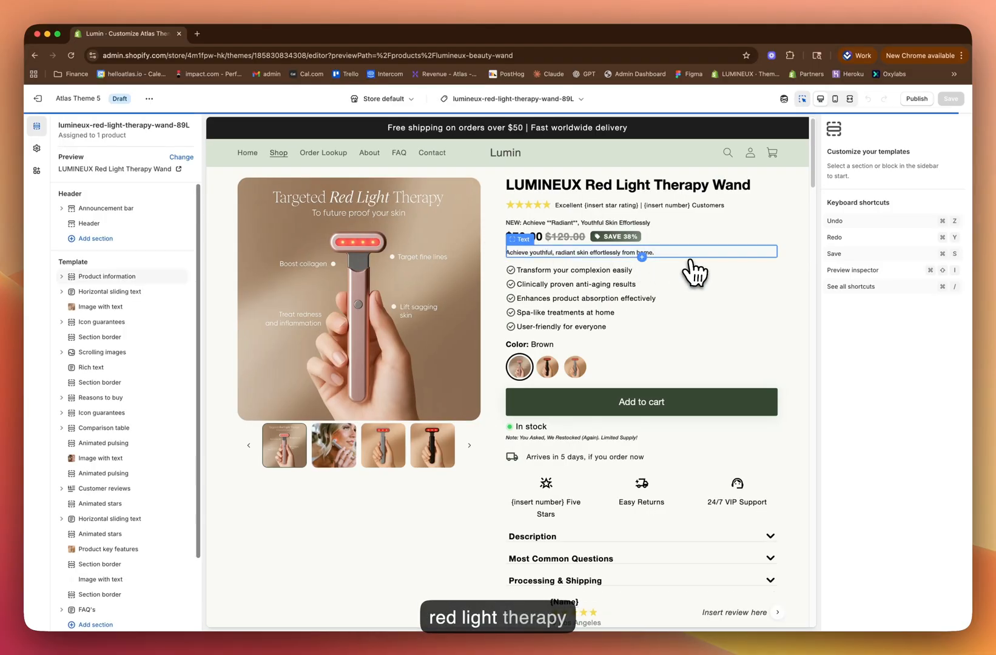
scroll("down", 3)
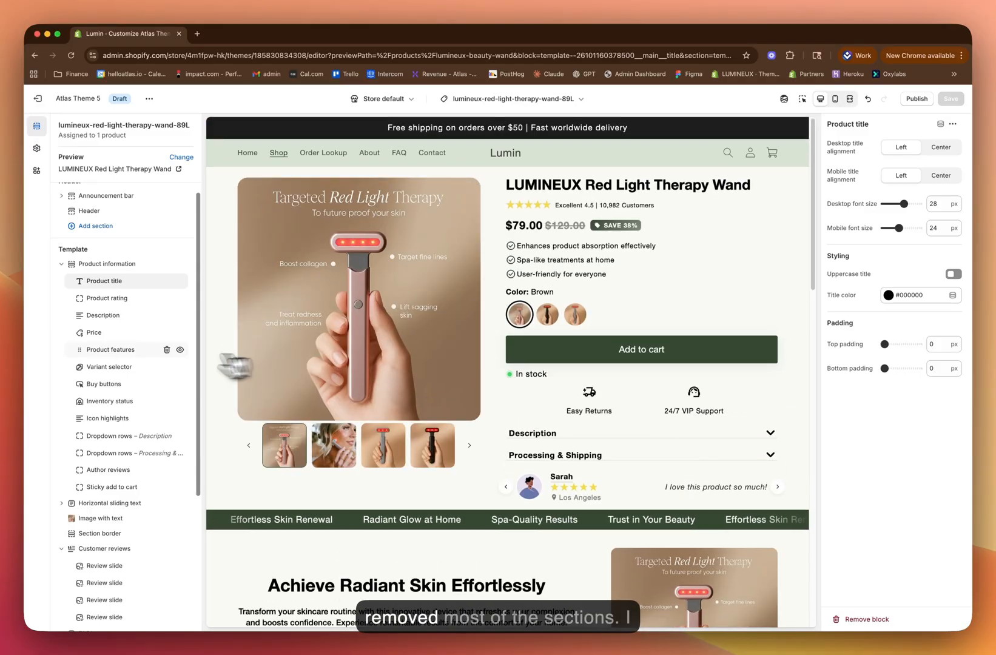
mouse_move(735, 305)
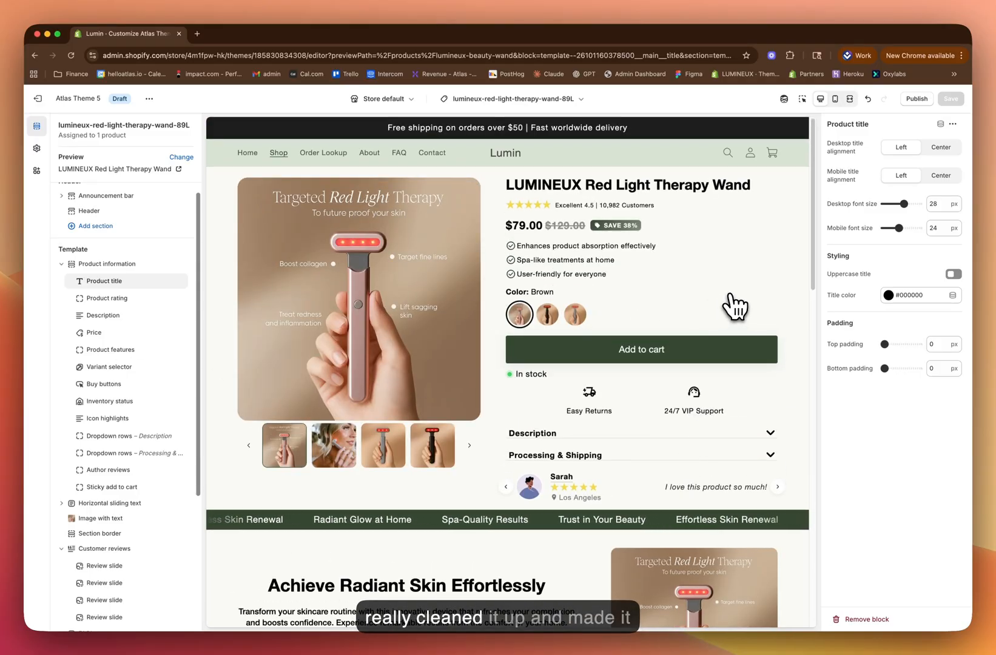
scroll("down", 3)
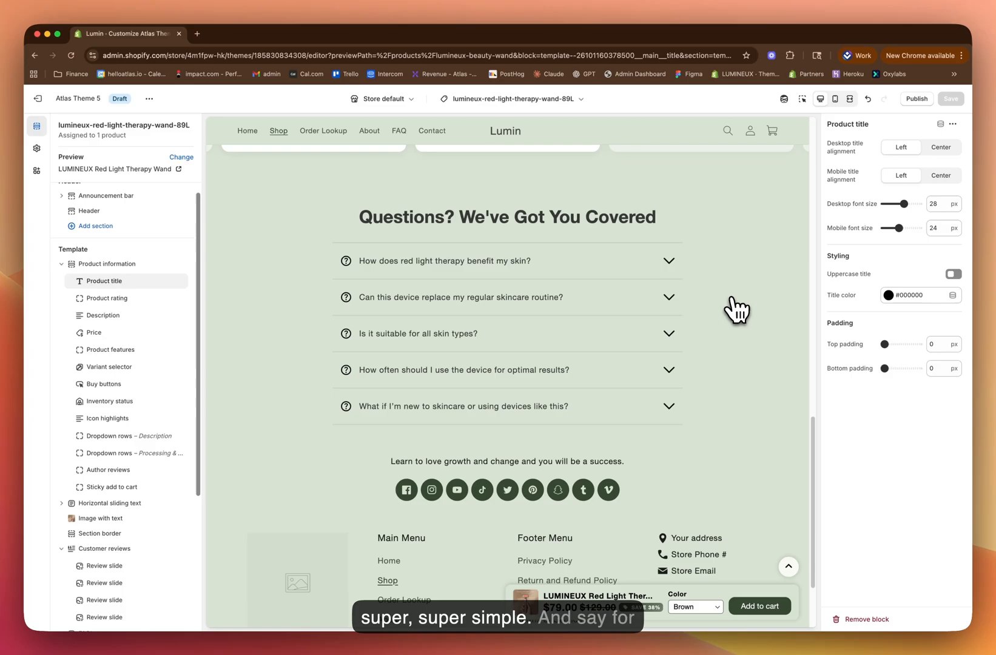
scroll("up", 3)
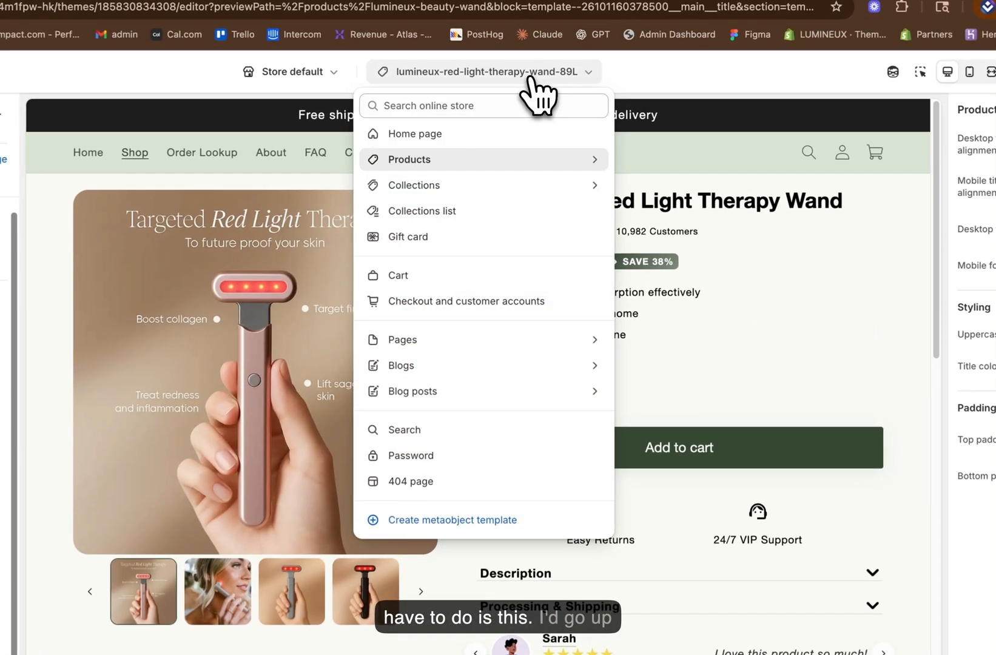
- Create a 'Skincare default' product template based on the lumineux red light therapy wand template
left_click(408, 159)
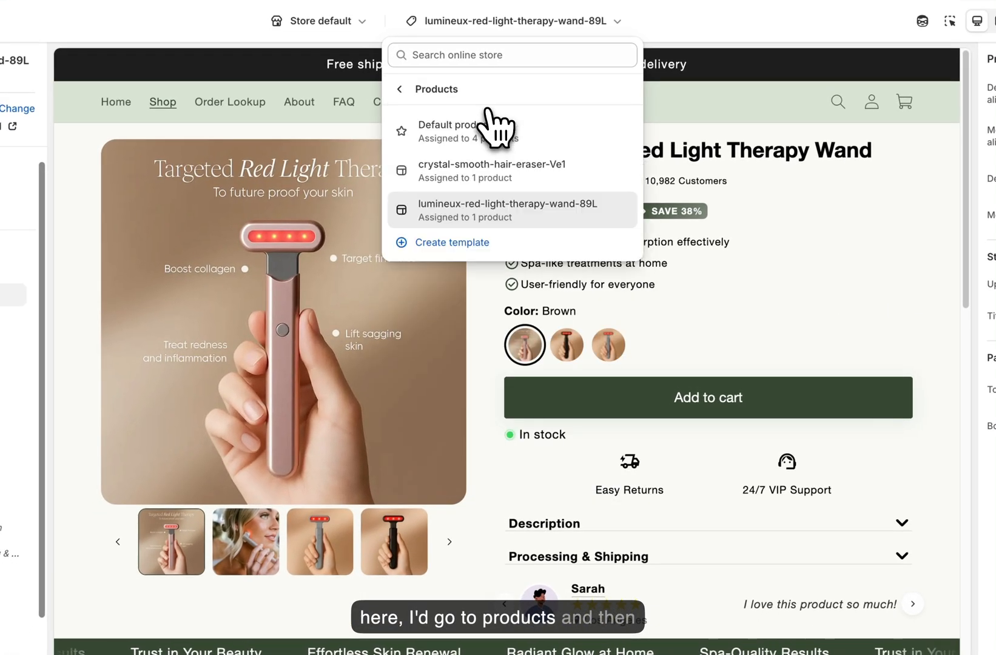
left_click(453, 243)
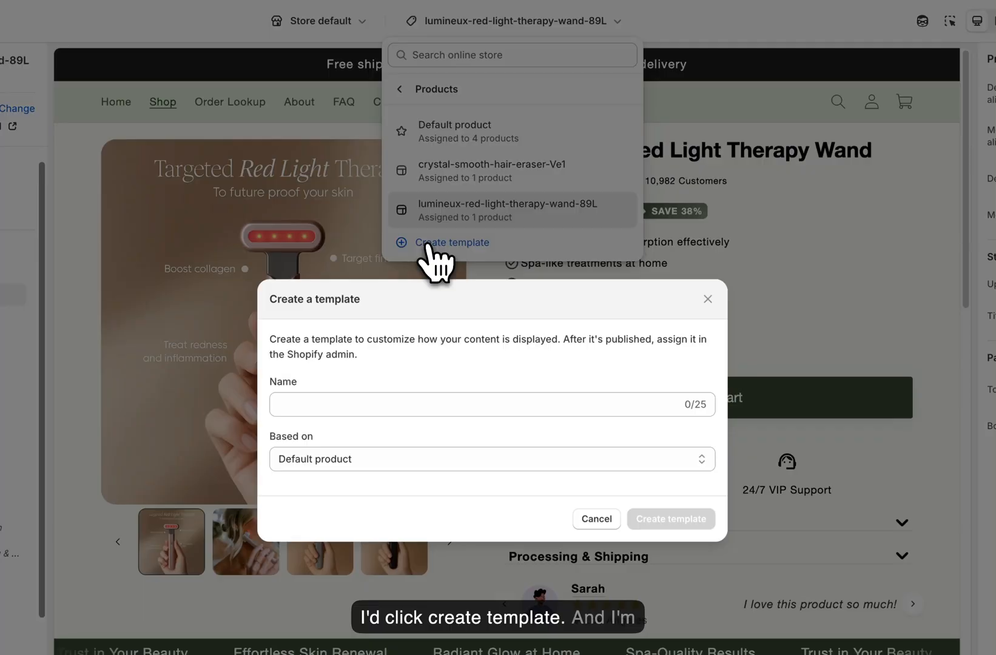
left_click(491, 404)
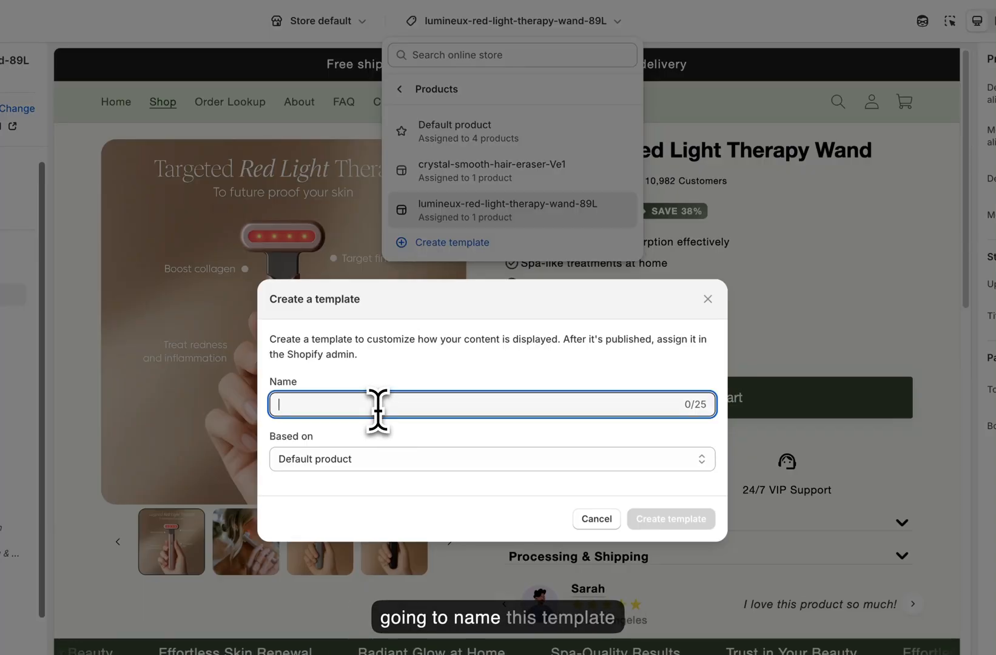
type("Skincare")
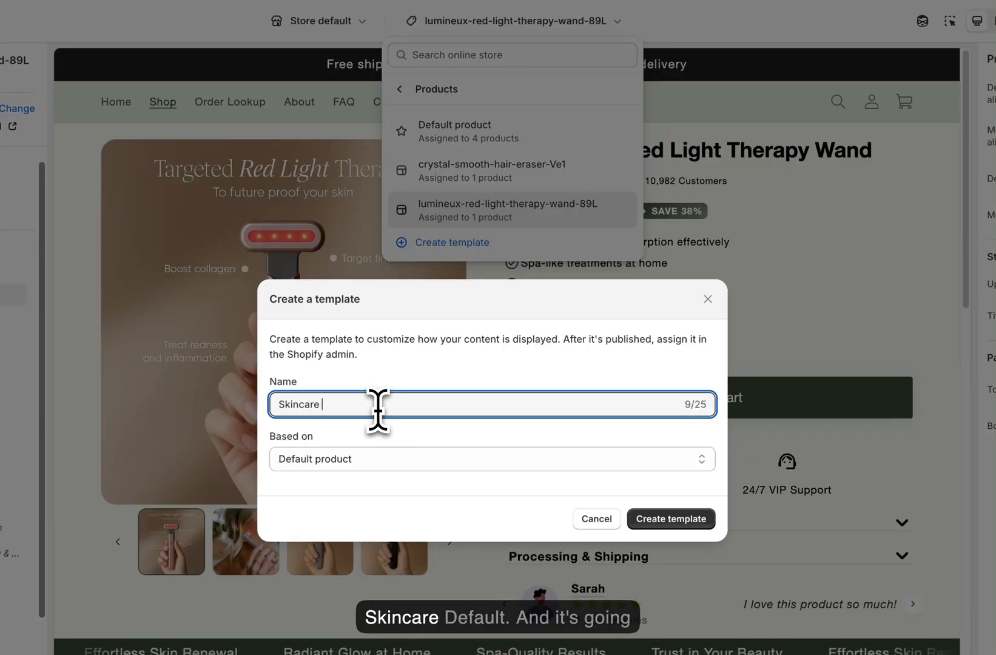
type("default")
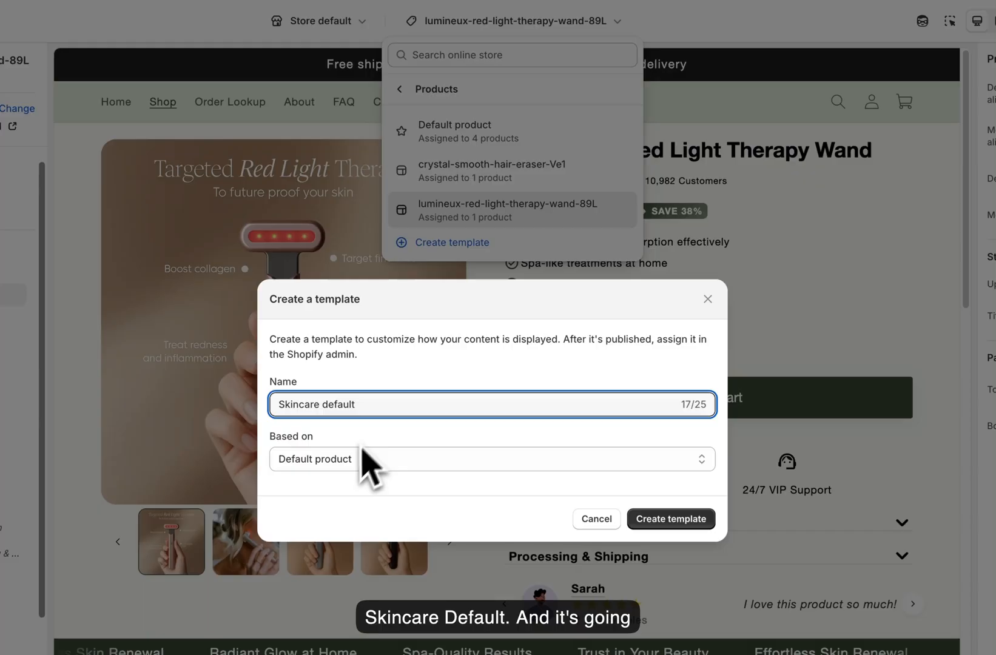
left_click(490, 458)
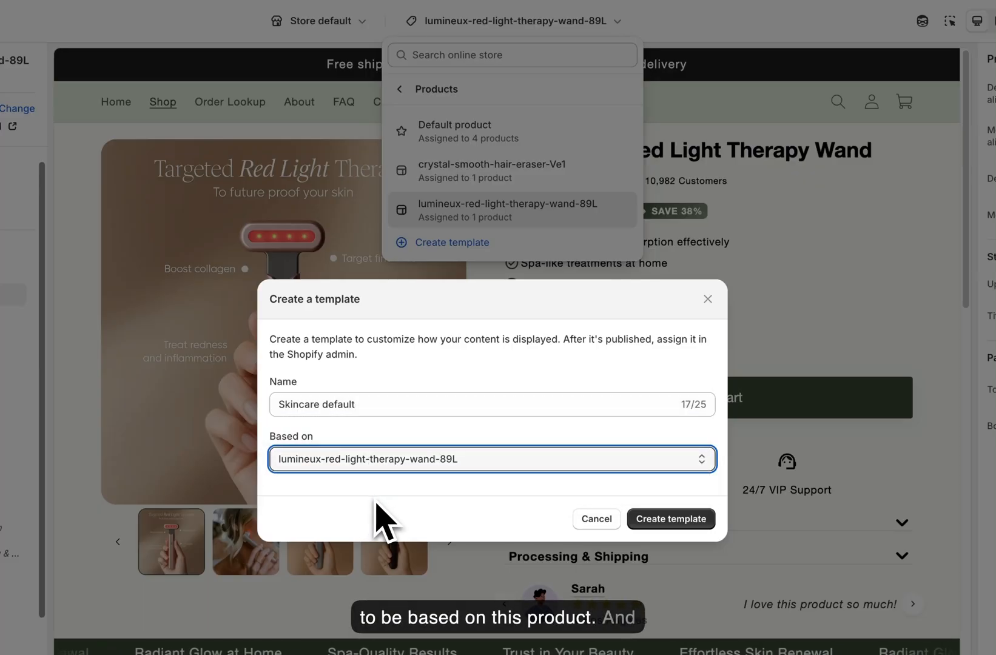
left_click(669, 517)
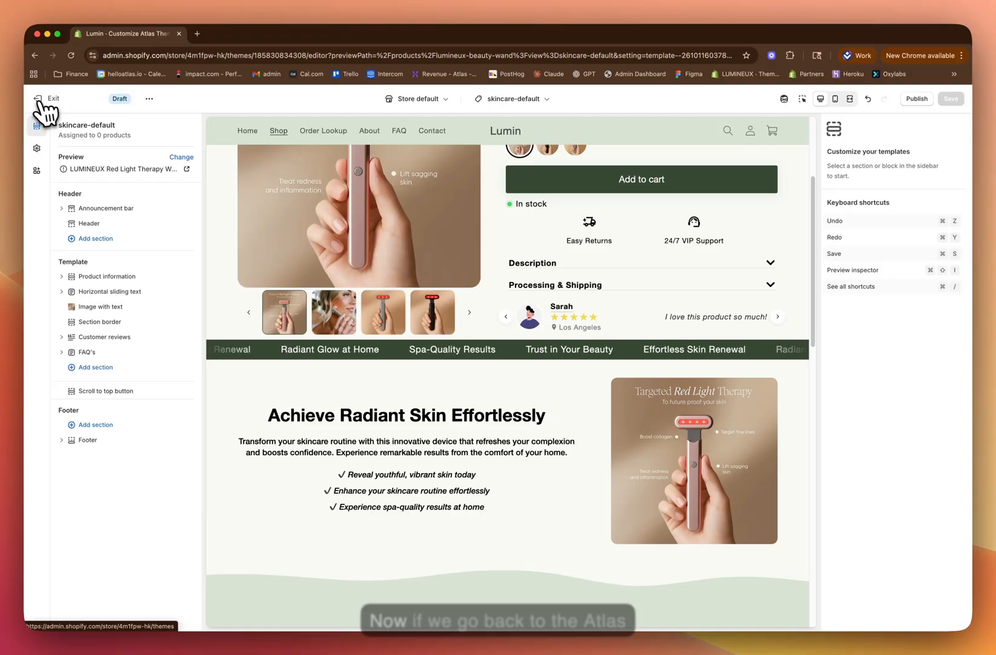
- Leave the theme editor, return to Atlas and start adding a new product page
left_click(49, 98)
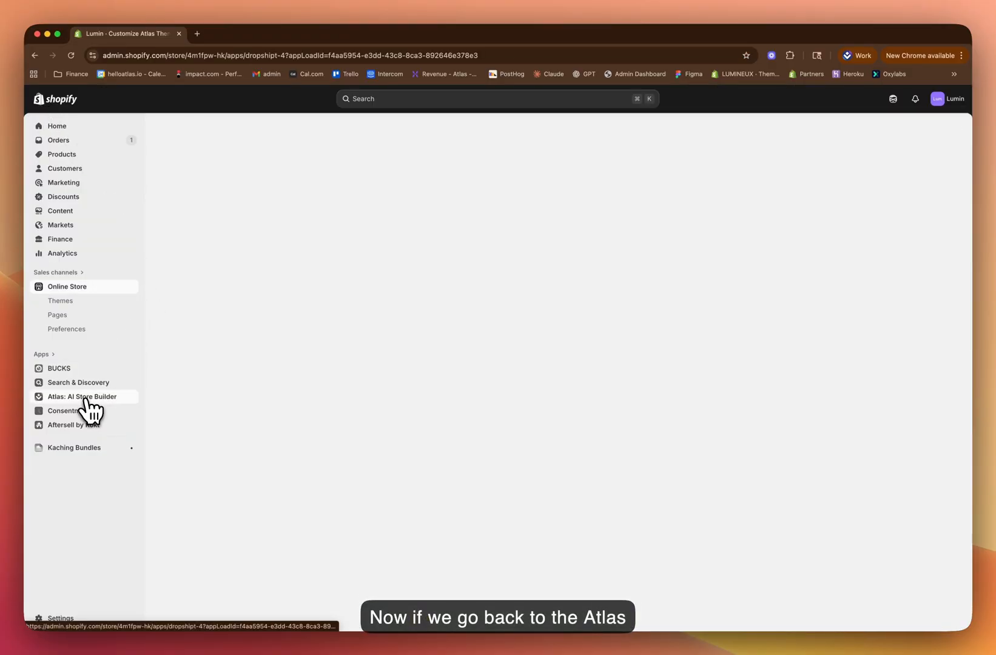
left_click(84, 396)
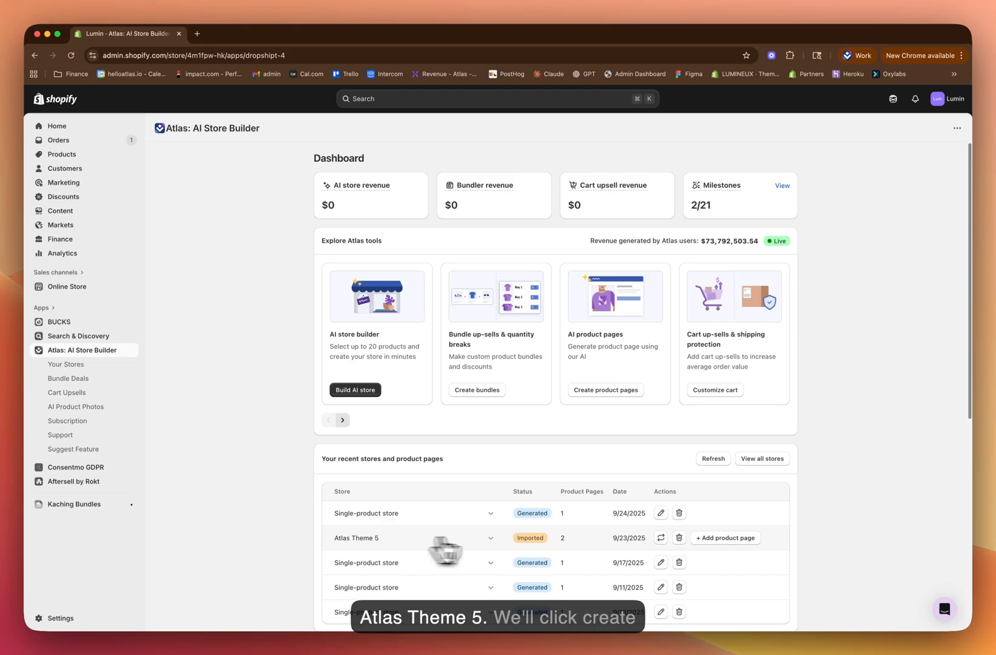
left_click(724, 537)
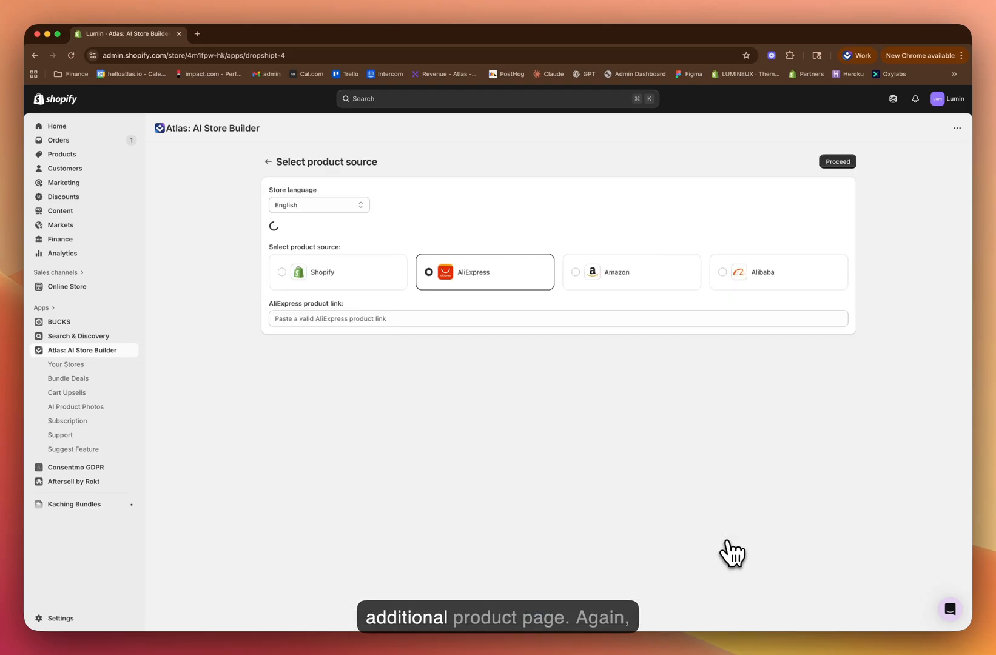
- Keep English as language and choose Atlas Theme 5 as the destination theme
left_click(317, 205)
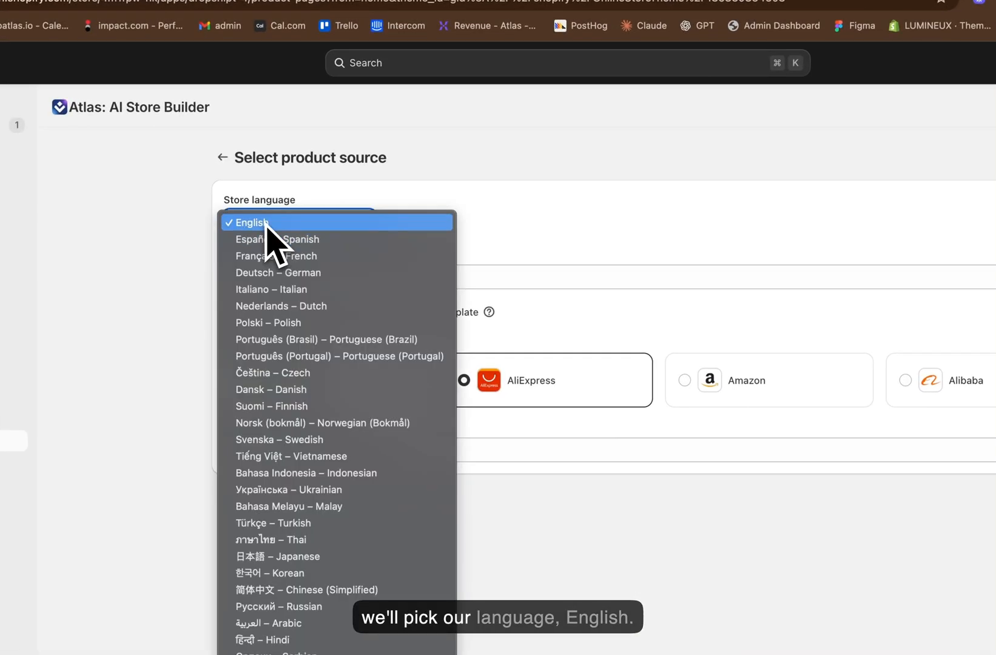
left_click(248, 222)
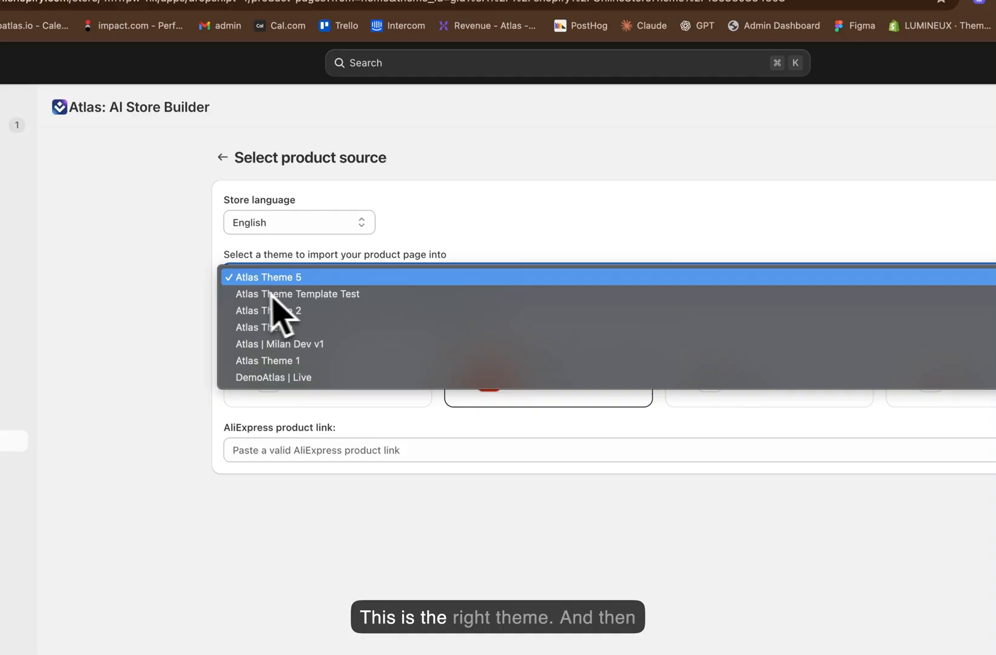
left_click(267, 277)
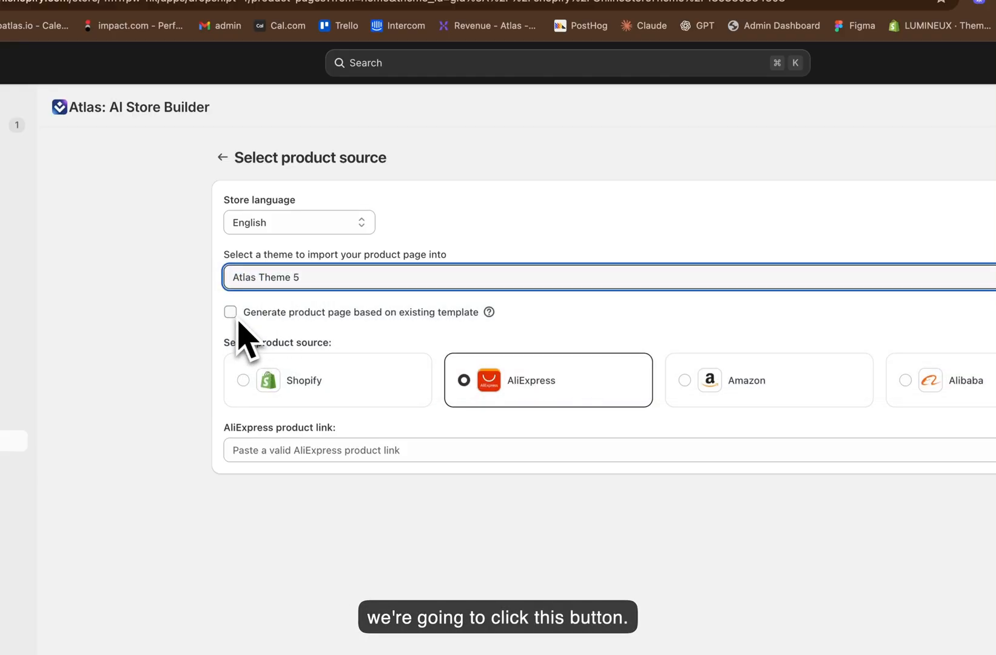
mouse_move(375, 333)
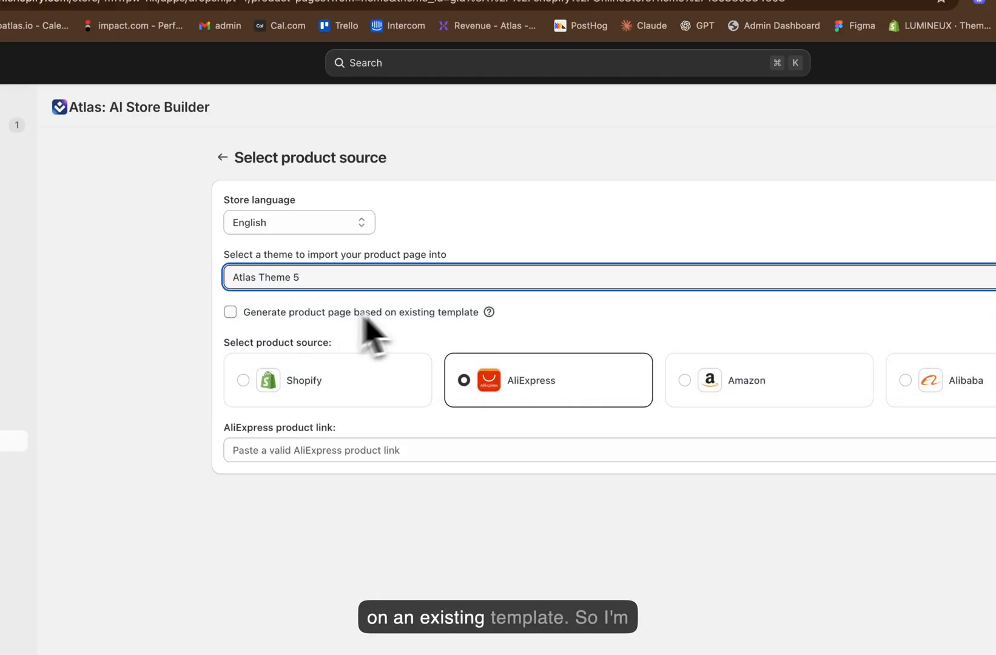
- Base the page on an existing template, dismiss the compatibility notice, and select skincare-default
left_click(231, 312)
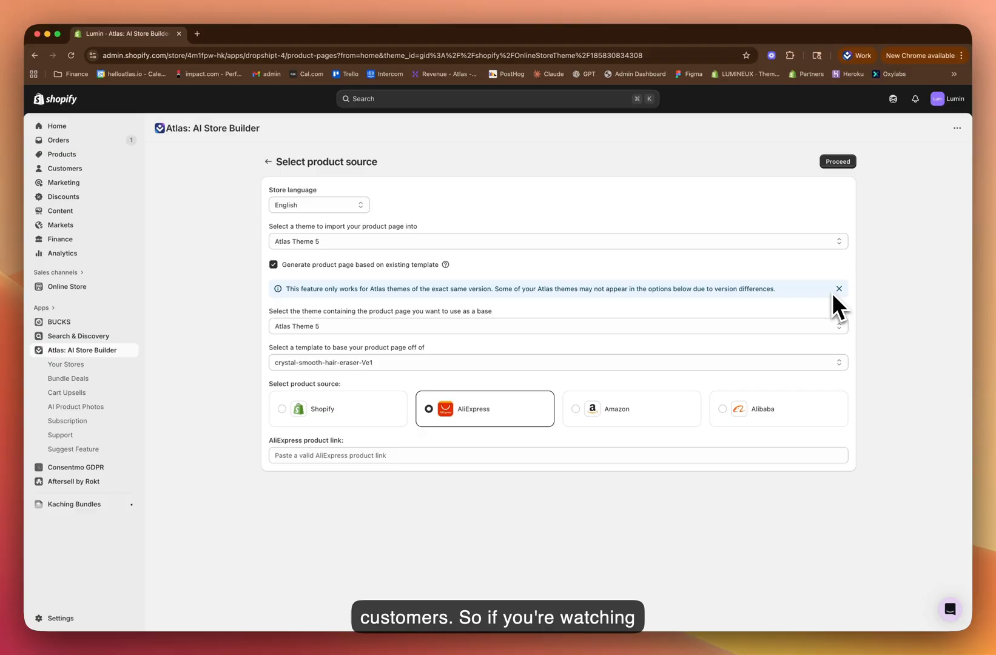
left_click(837, 289)
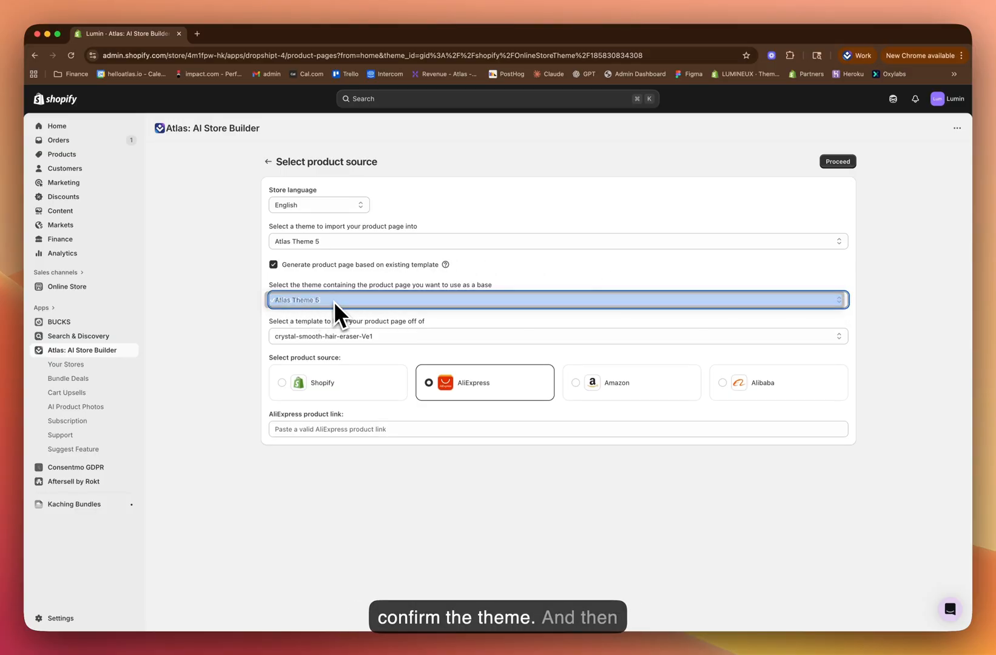
left_click(557, 336)
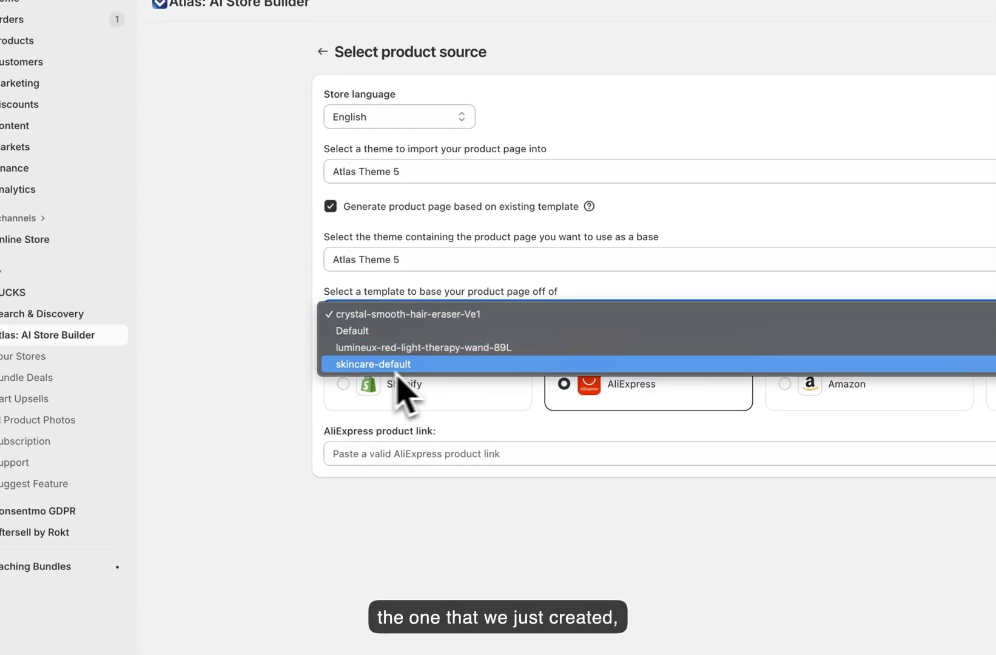
left_click(374, 364)
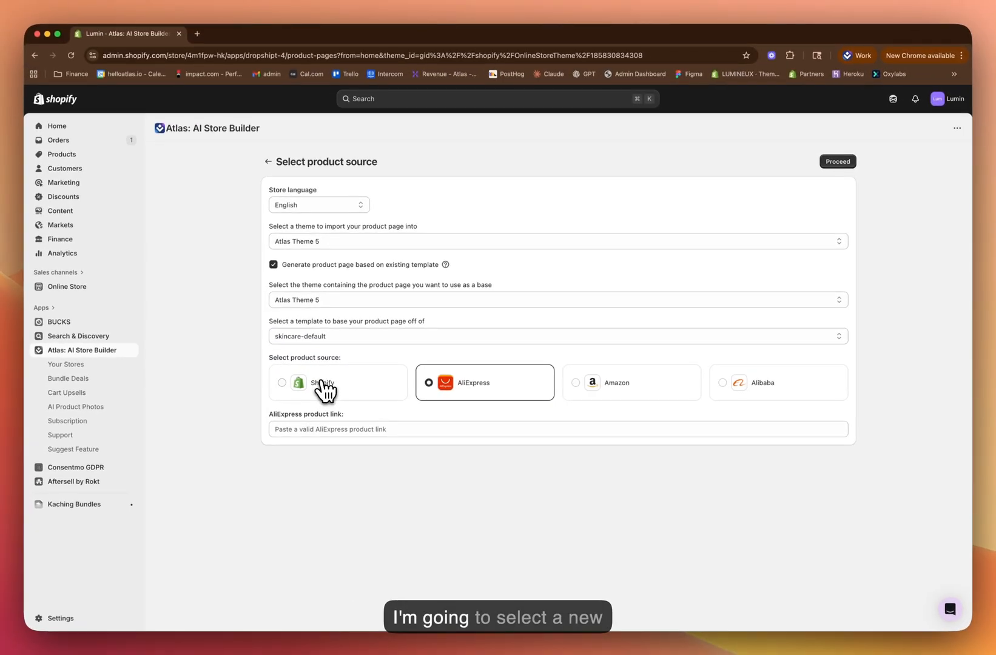
- Use Shopify as source, pick the Adventure-Ready Kids' Thermal Wetsuit™ product and generate its page
left_click(281, 382)
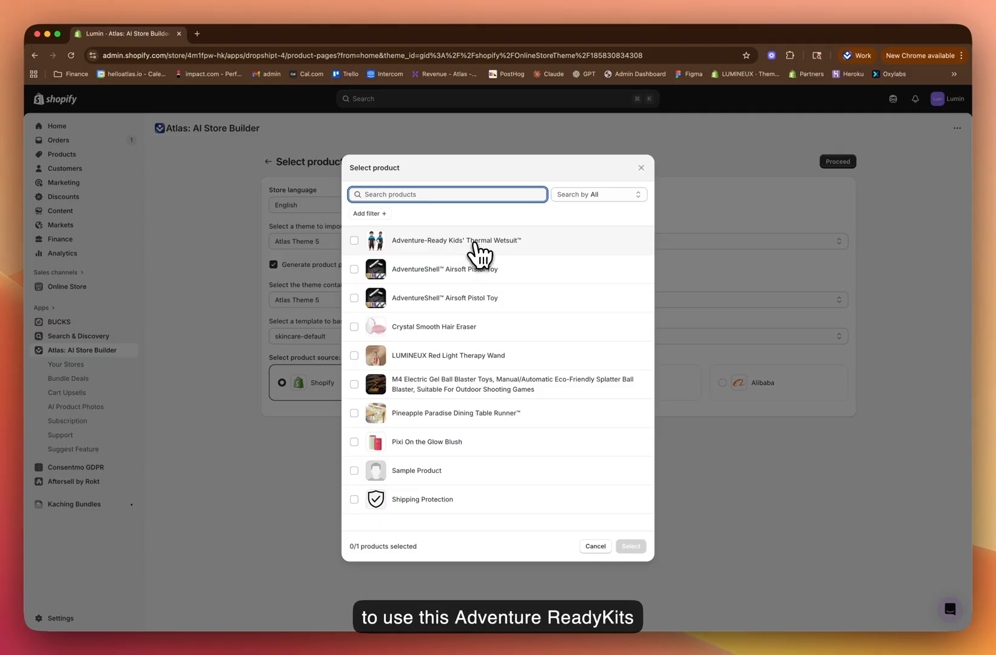
left_click(354, 240)
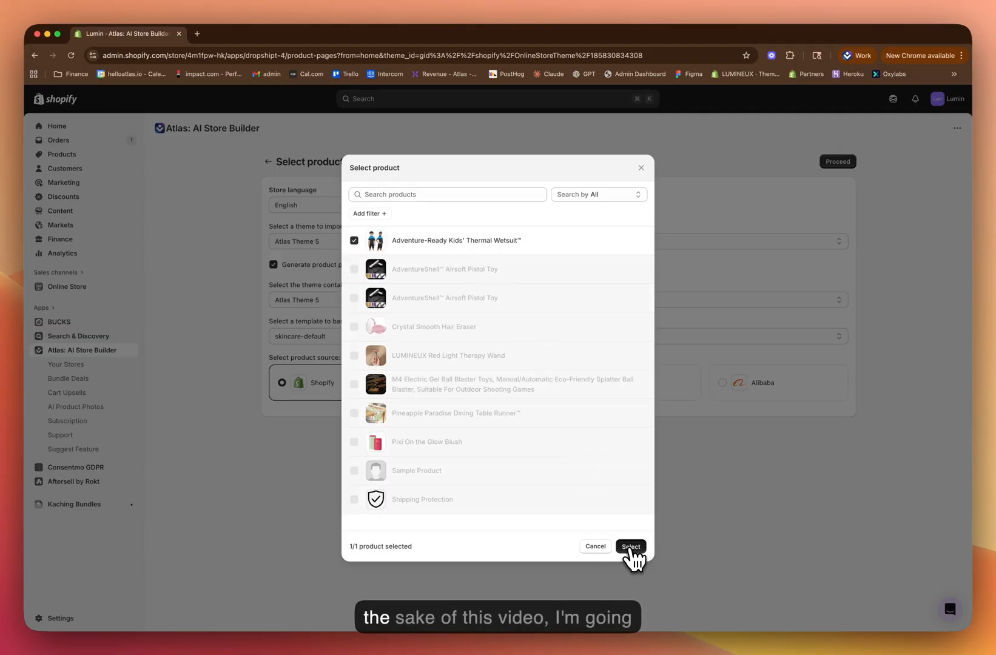
left_click(629, 545)
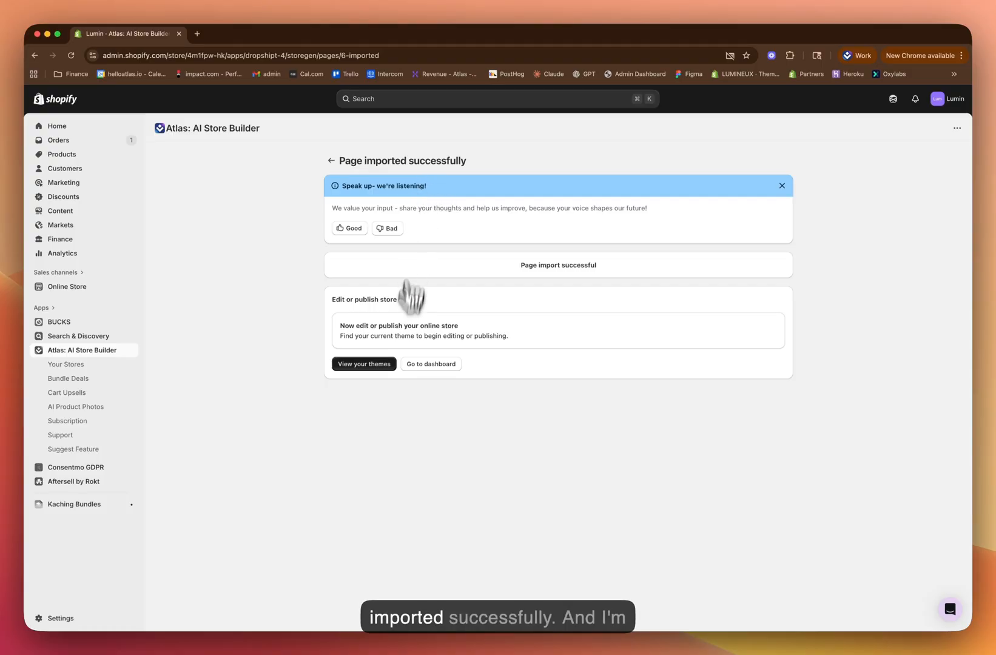
- Go to the store's themes and bring up Atlas Theme 5's template list in the editor
left_click(363, 364)
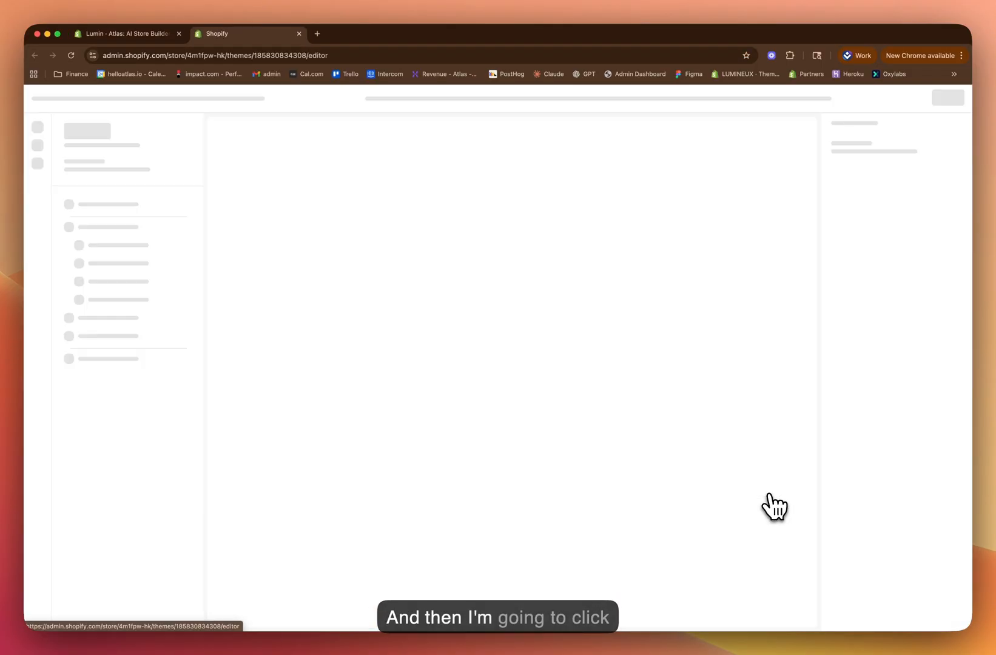
left_click(510, 98)
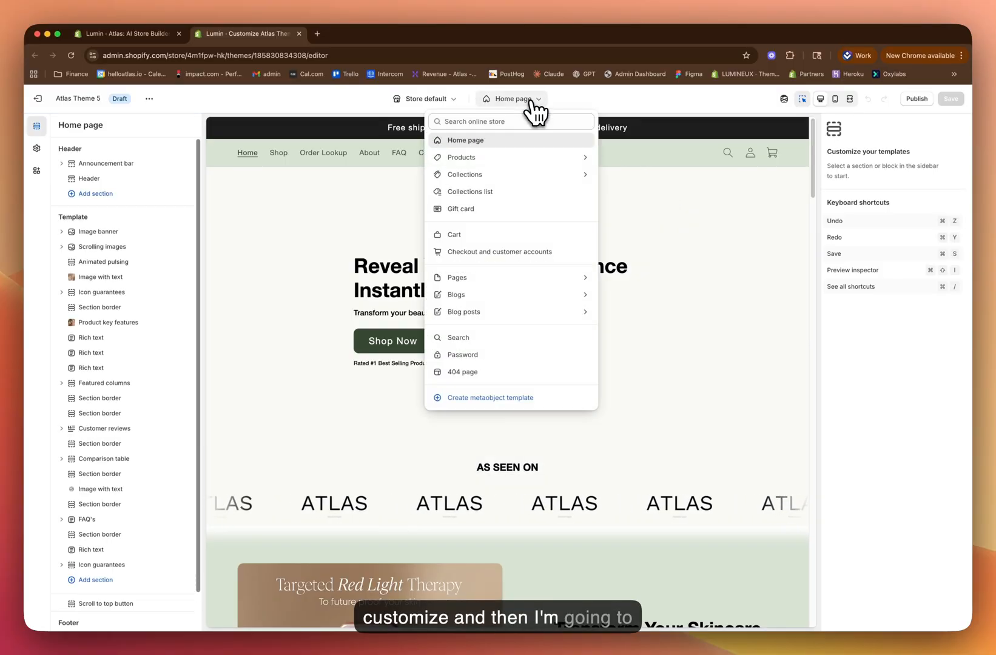
- Preview the adventure-ready-kids-thermal-wetsuit-2Xh template, scroll through the page, then return to the Atlas dashboard
left_click(459, 156)
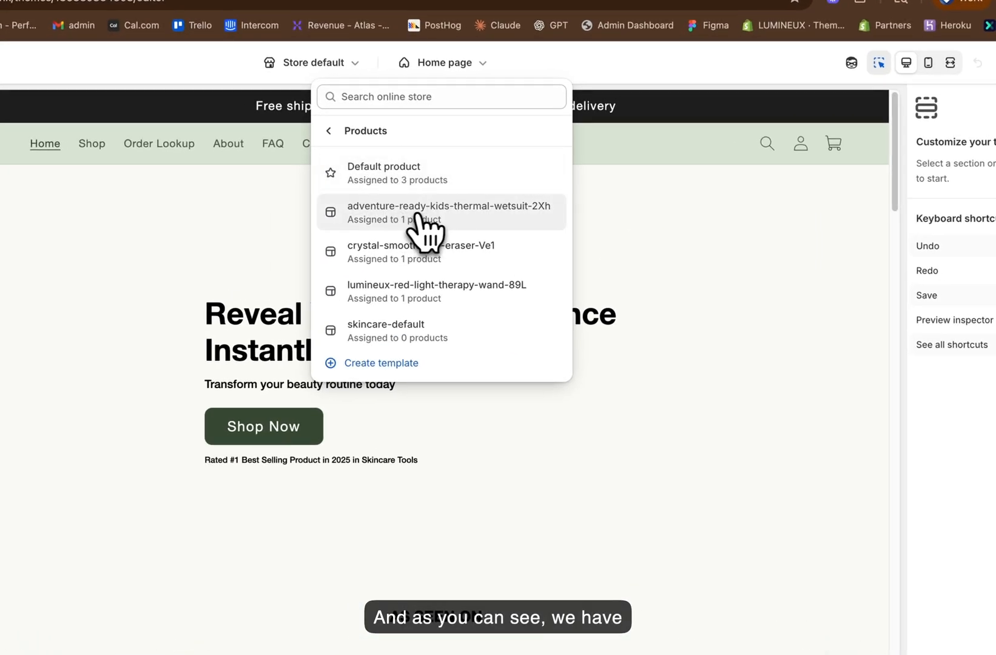
left_click(448, 213)
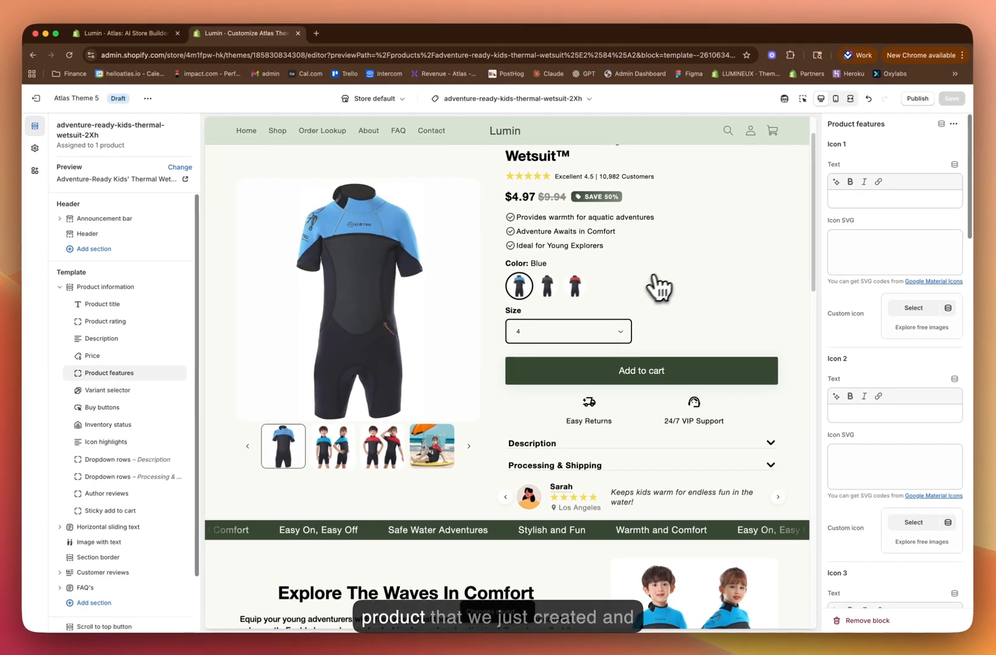
scroll("down", 3)
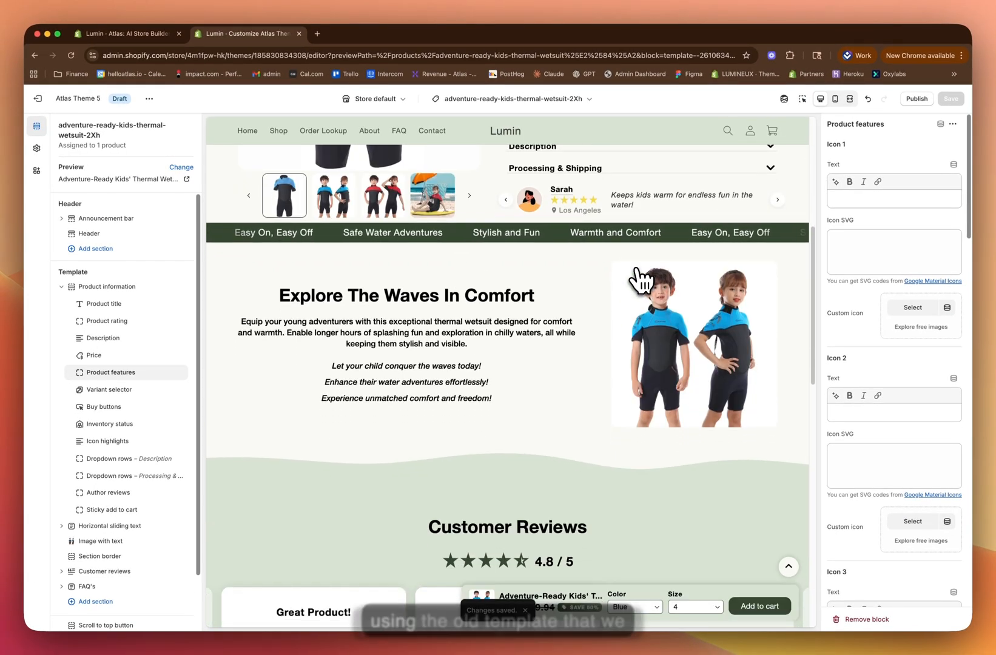
scroll("down", 3)
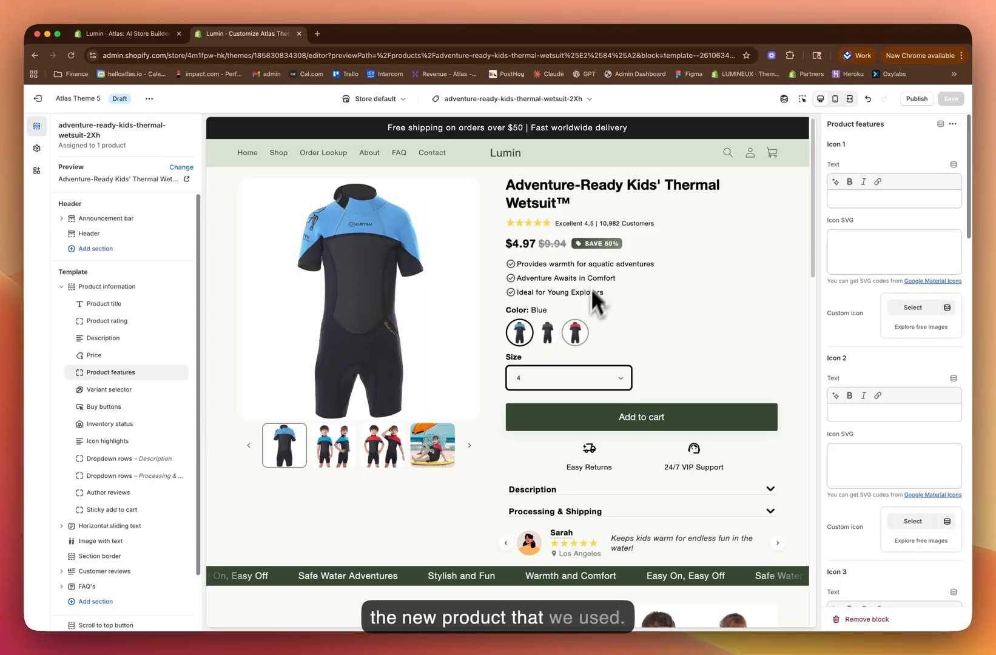
mouse_move(422, 317)
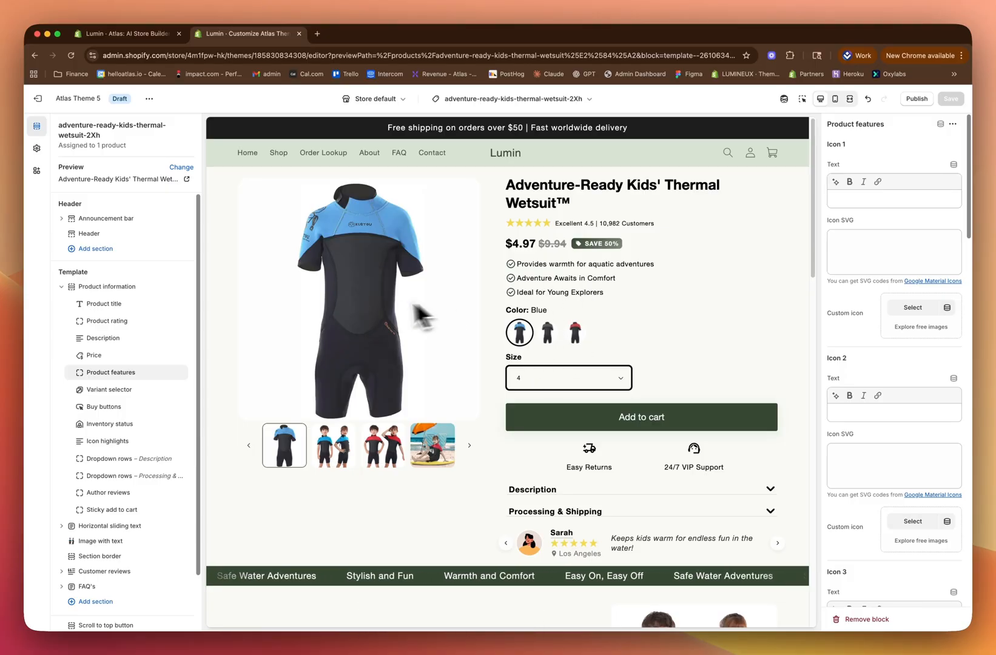
left_click(247, 33)
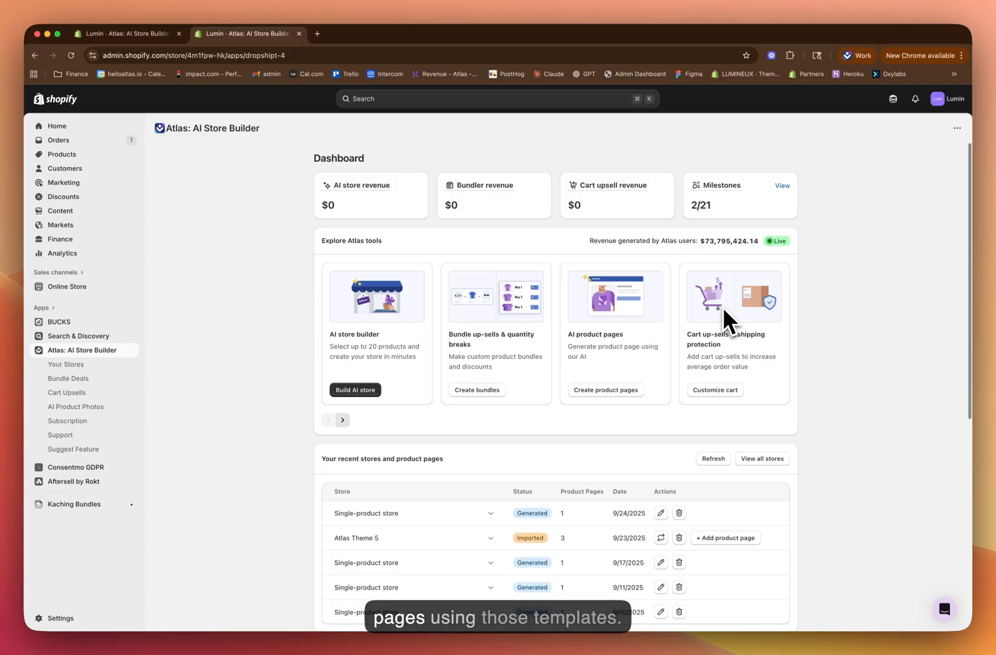
mouse_move(749, 273)
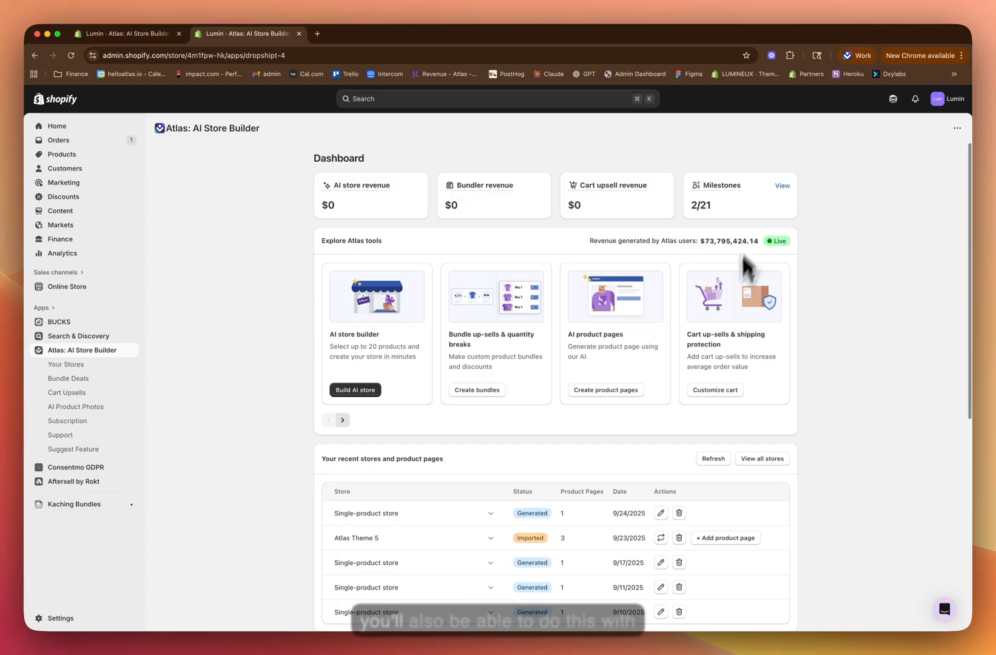
mouse_move(647, 355)
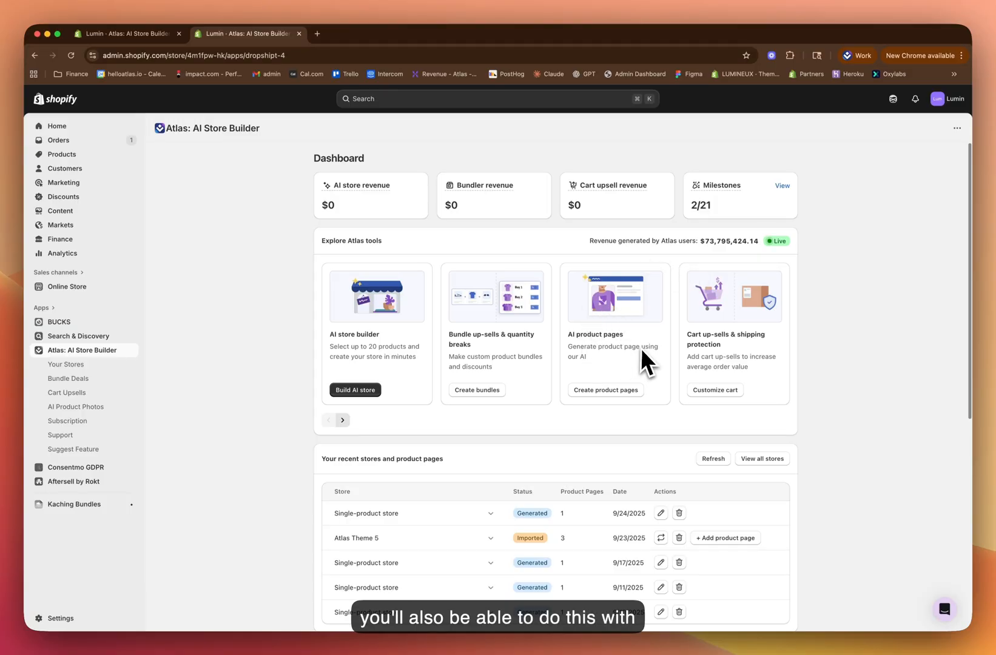
mouse_move(626, 370)
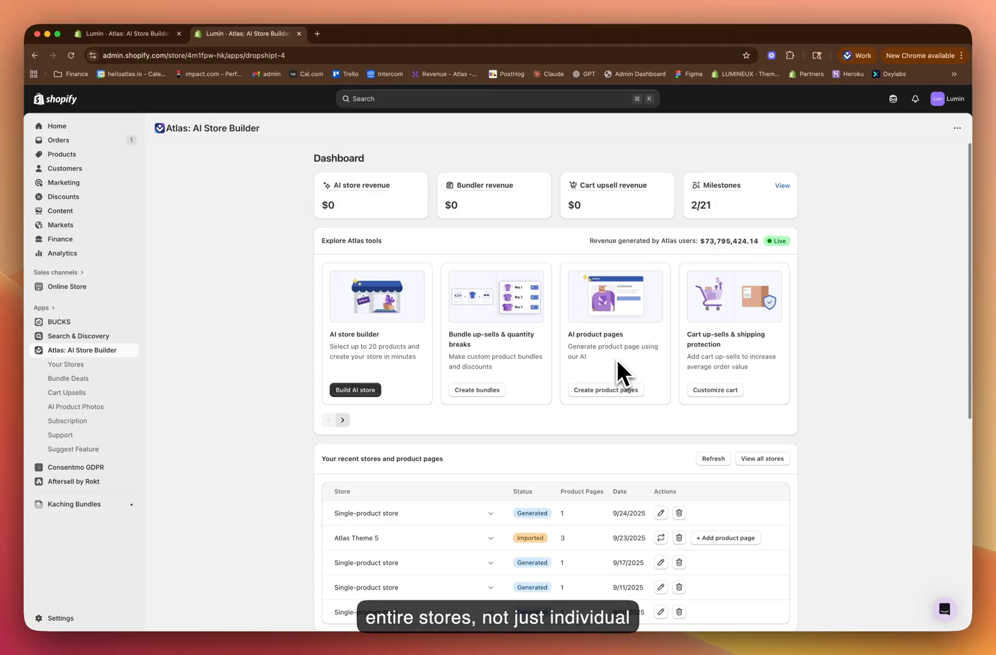